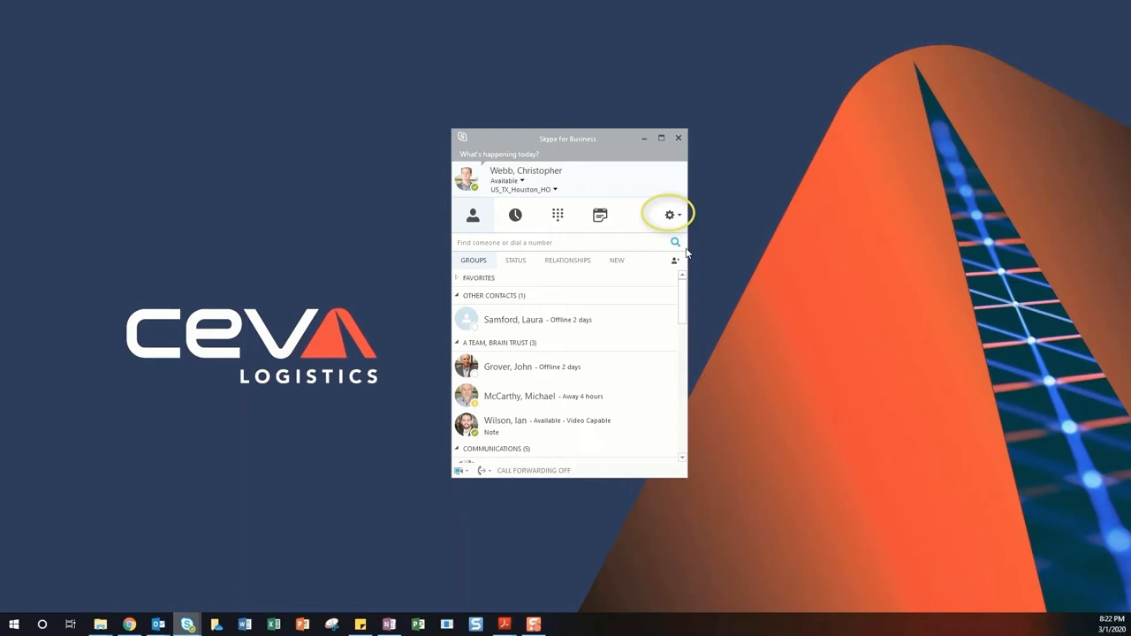
Start a Meet Now instant meeting from the Options gear with yourself as sole participant
{"action": "left_click", "coordinate": [681, 216]}
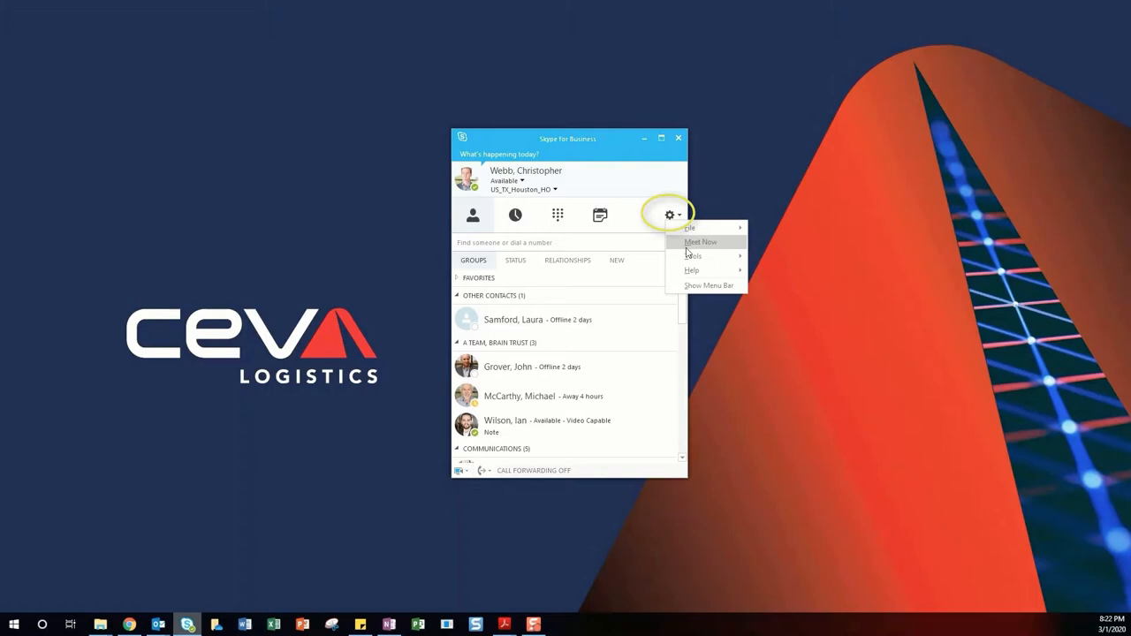
{"action": "left_click", "coordinate": [700, 240]}
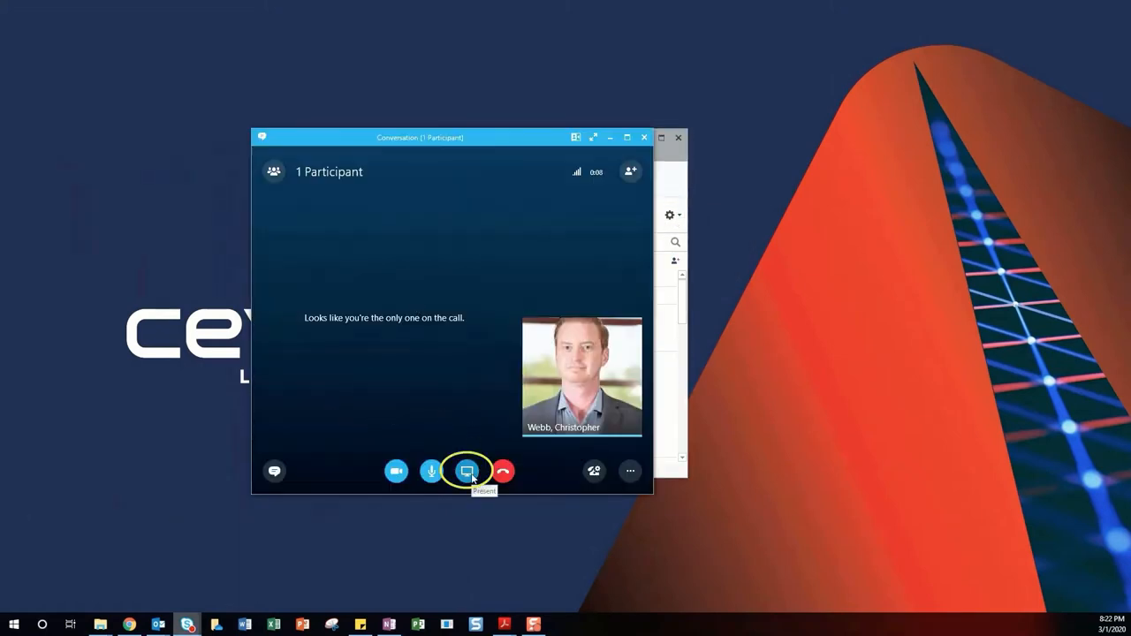
Present the desktop of Monitor 2 to the meeting
{"action": "left_click", "coordinate": [466, 470]}
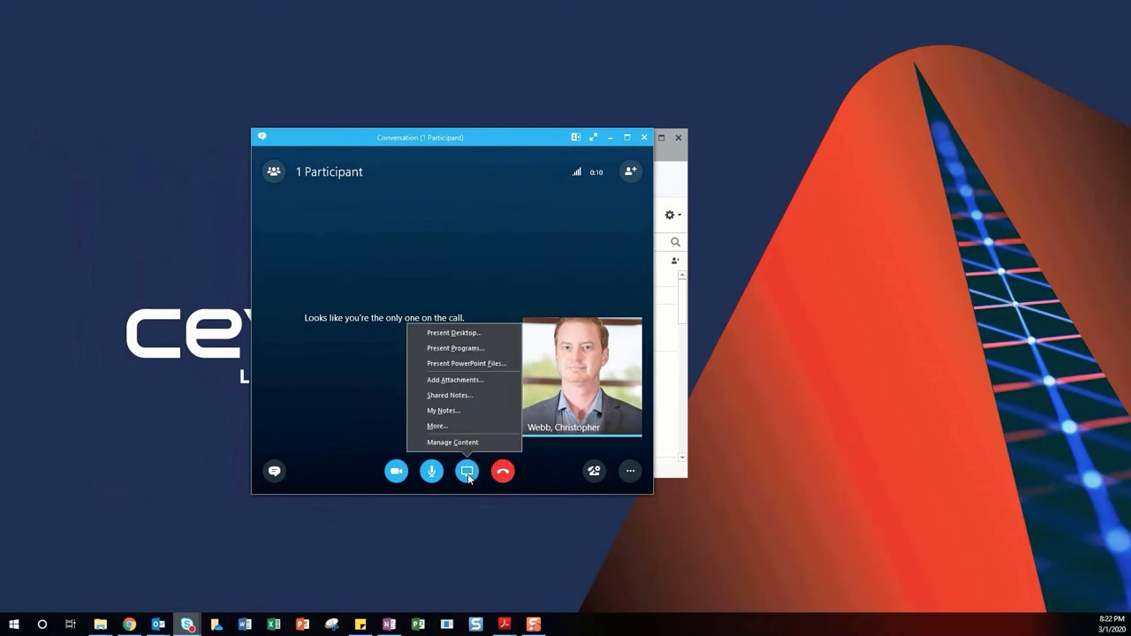
{"action": "mouse_move", "coordinate": [453, 332]}
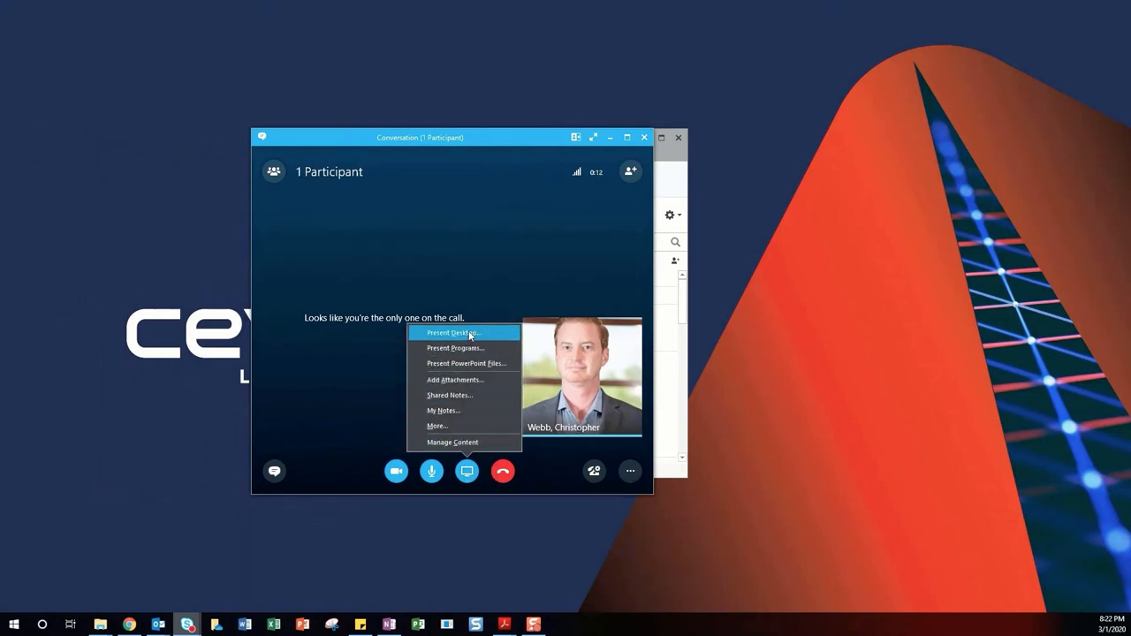
{"action": "left_click", "coordinate": [452, 333]}
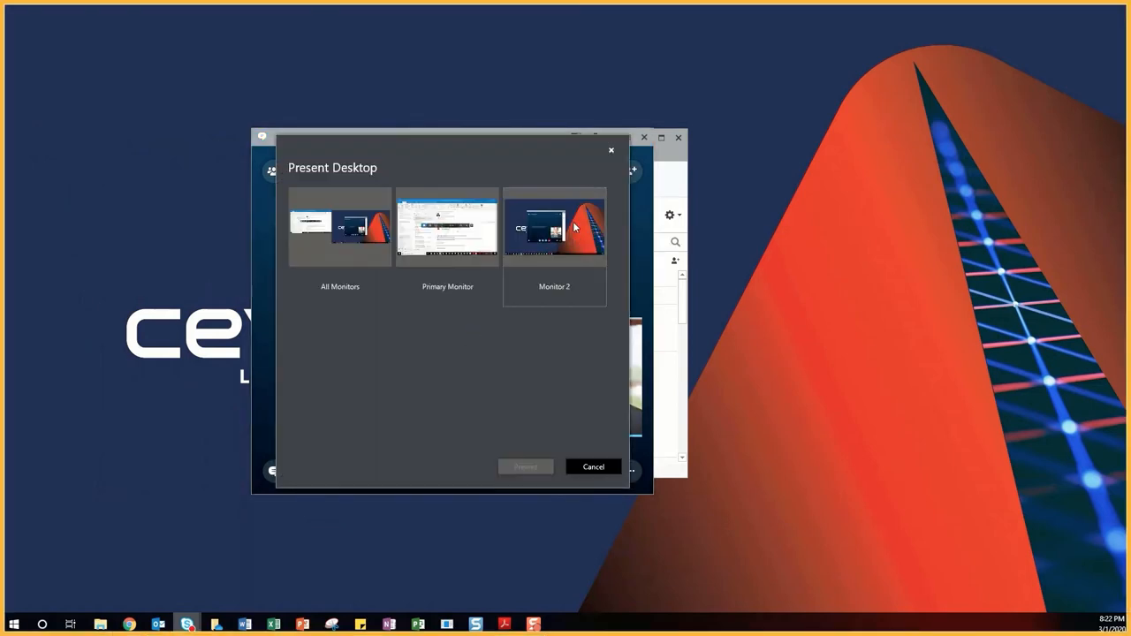
{"action": "left_click", "coordinate": [555, 227]}
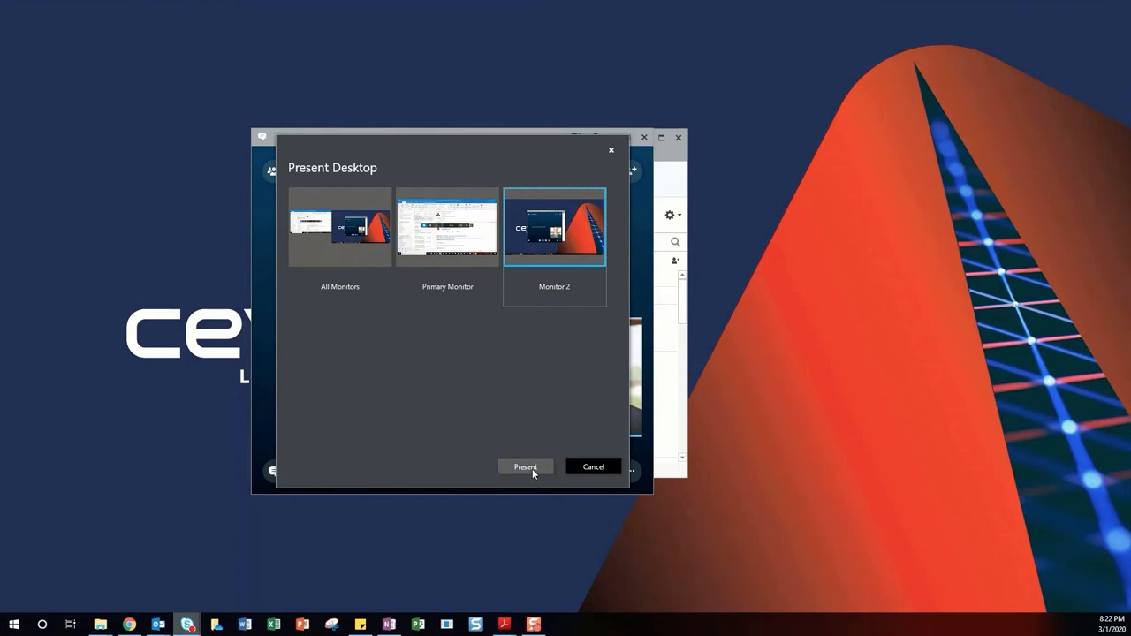
{"action": "left_click", "coordinate": [524, 467]}
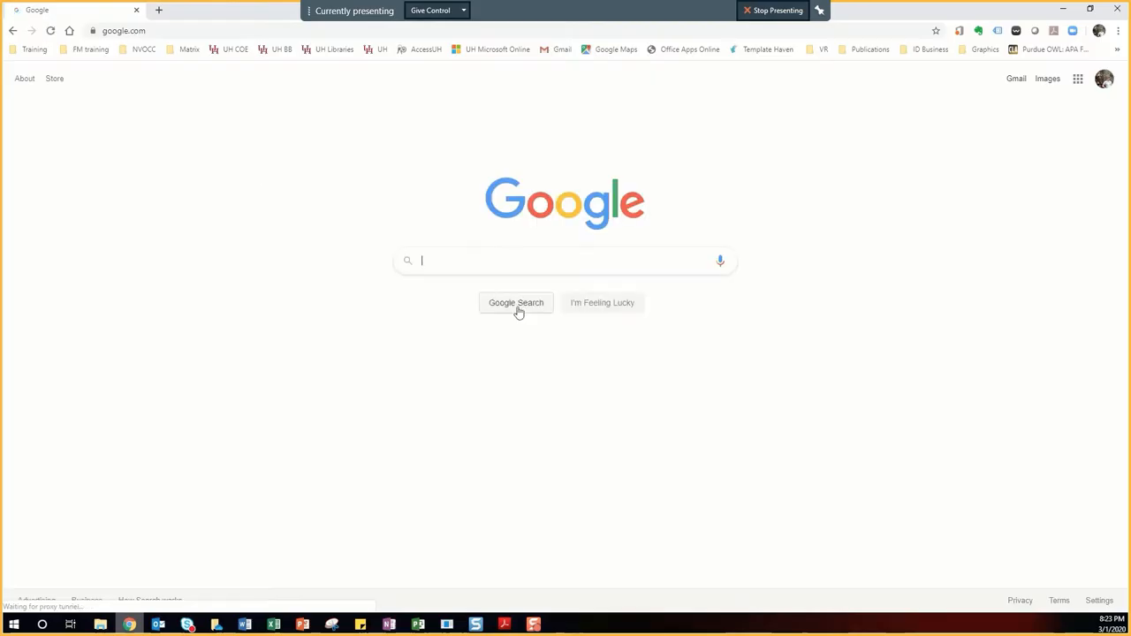
Search Google for 'google schol' and go to Google Scholar on the shared monitor
{"action": "type", "text": "googl"}
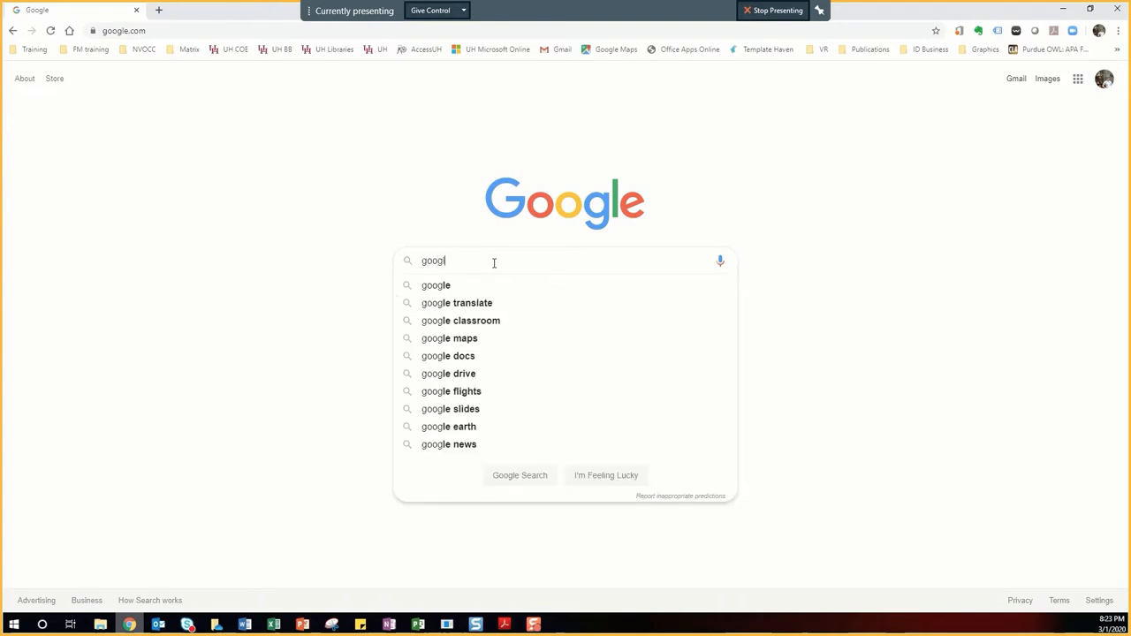
{"action": "type", "text": "e schol"}
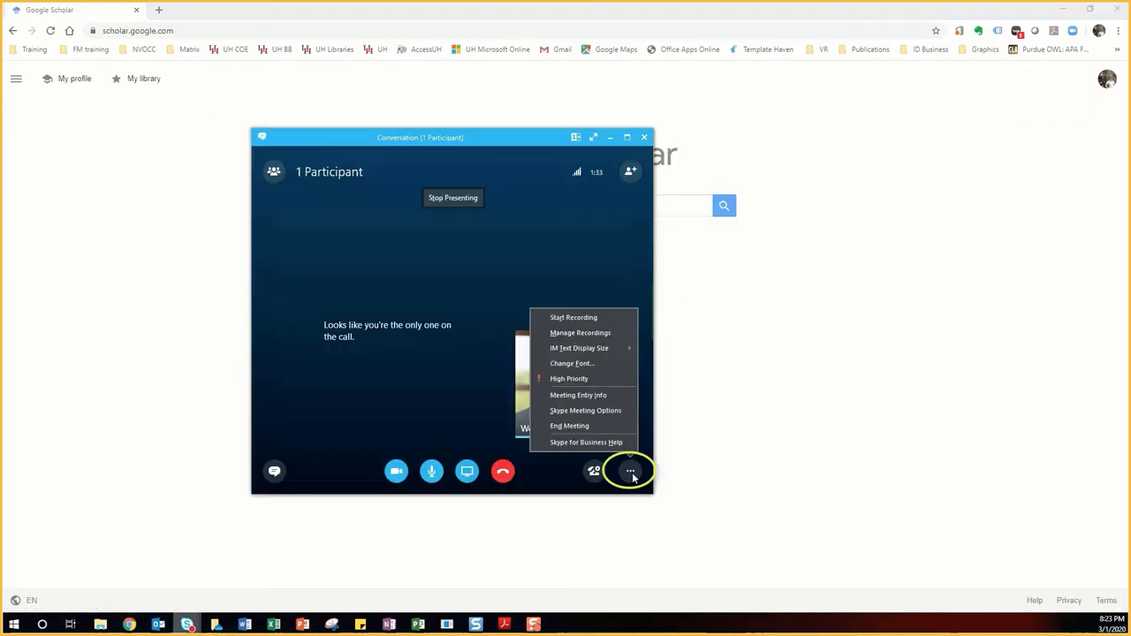
{"action": "mouse_move", "coordinate": [579, 332]}
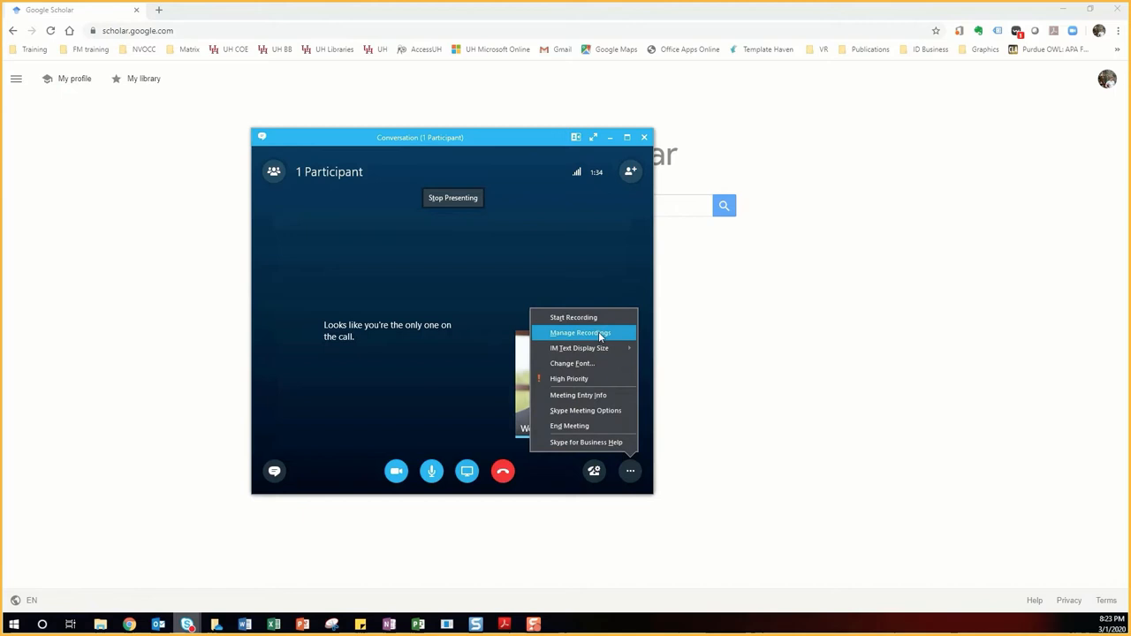
Start recording the meeting from More Options
{"action": "left_click", "coordinate": [572, 318]}
{"action": "type", "text": "kathy kram"}
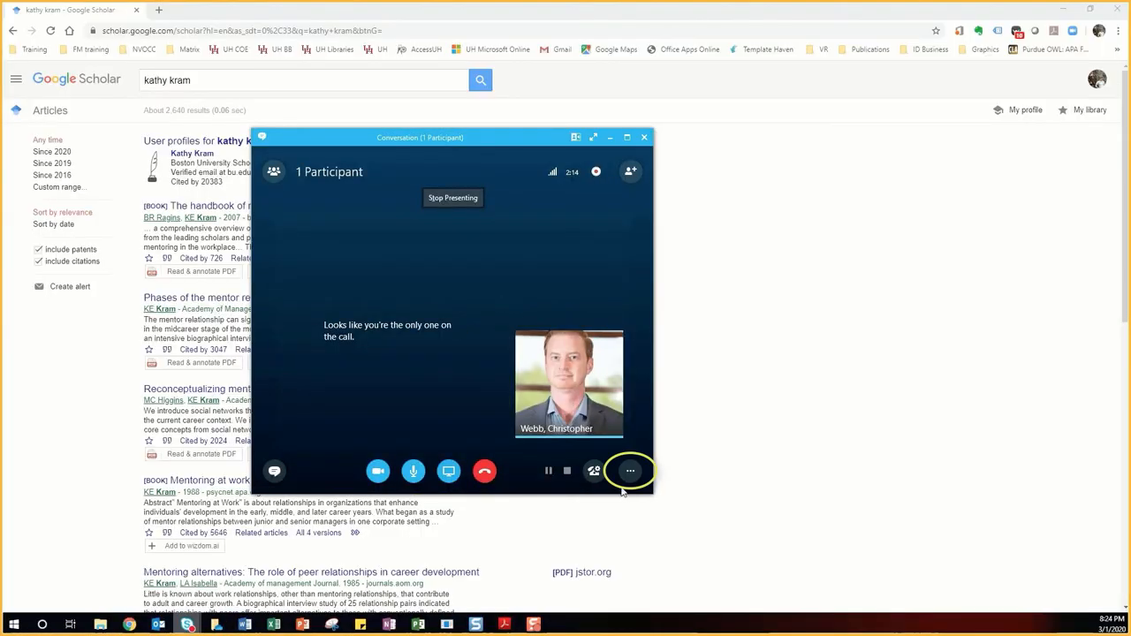
Stop the recording, then browse from Manage Recordings to the saved MP4's folder
{"action": "left_click", "coordinate": [629, 470]}
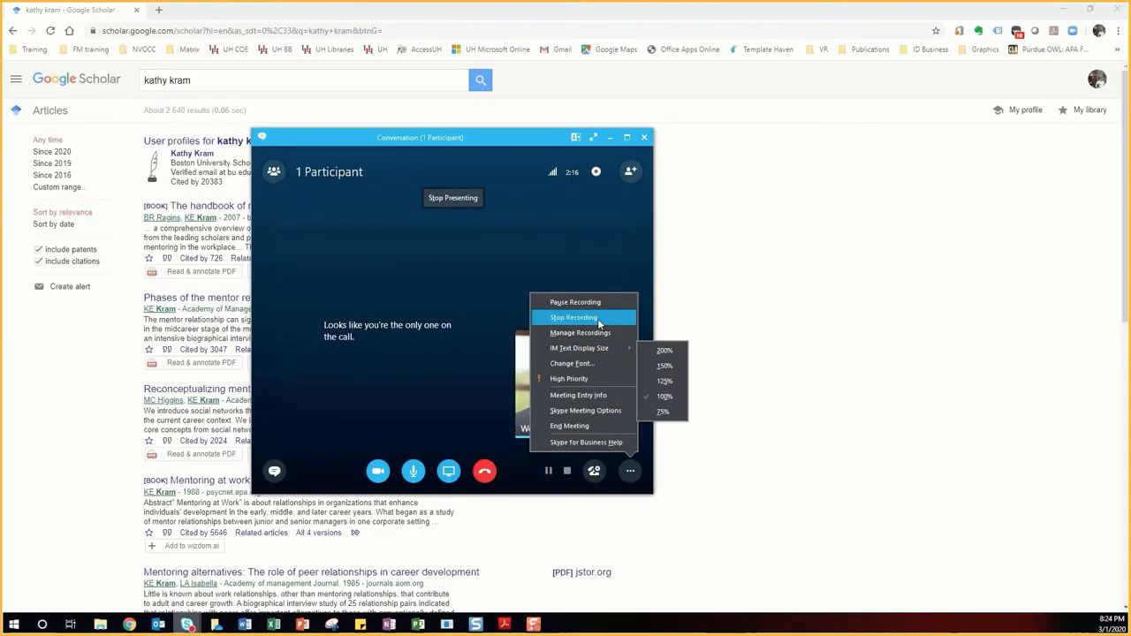
{"action": "left_click", "coordinate": [573, 318]}
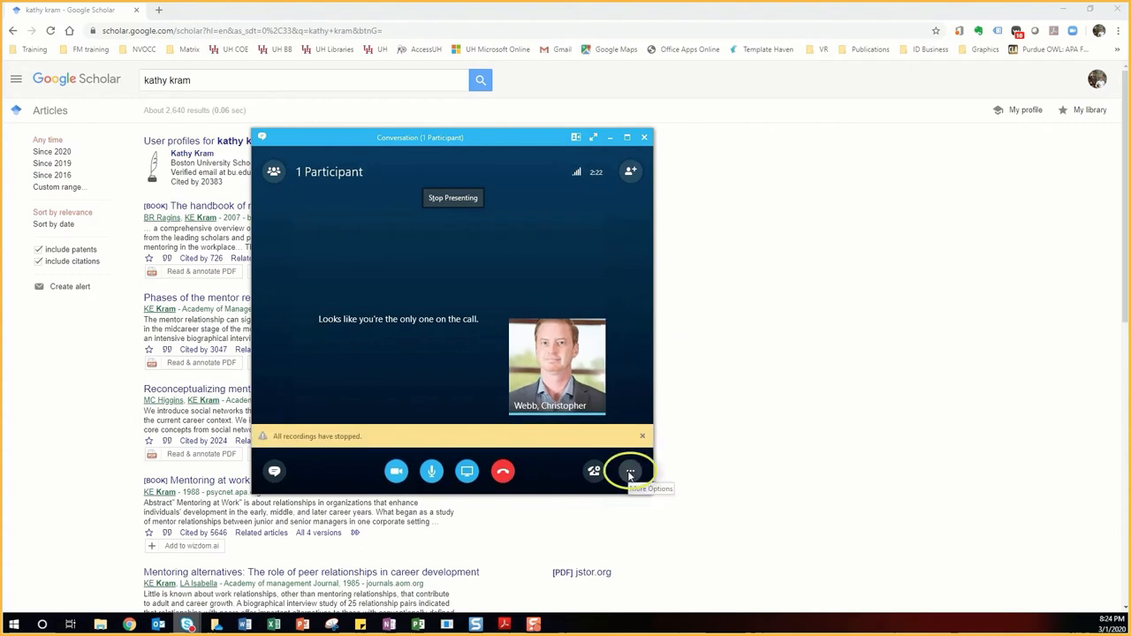
{"action": "left_click", "coordinate": [629, 470]}
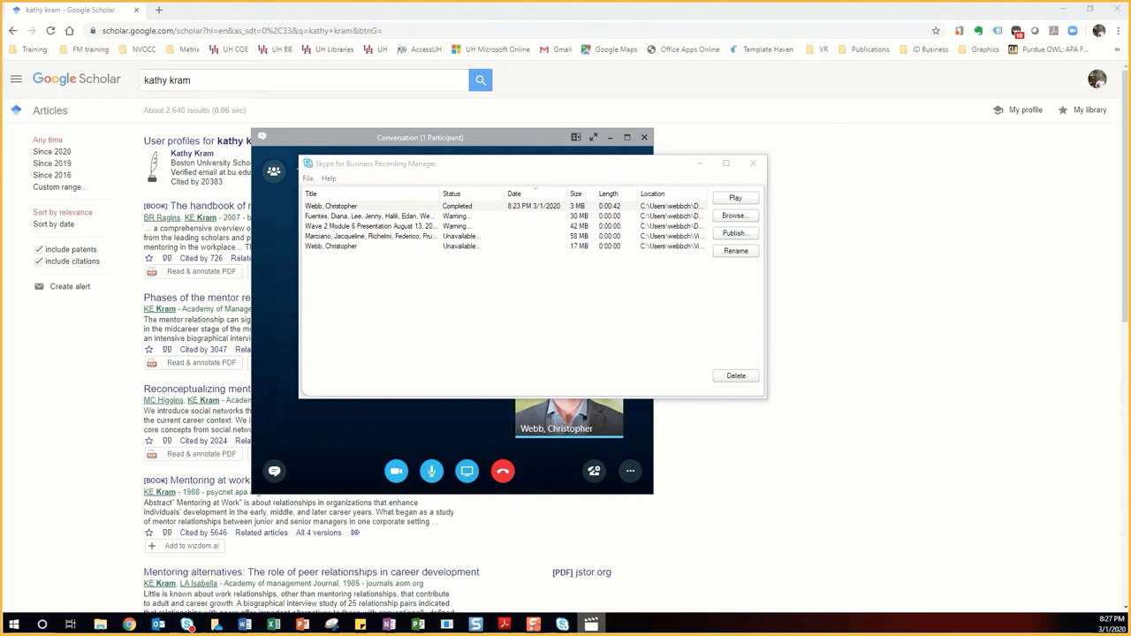
{"action": "left_click", "coordinate": [735, 198]}
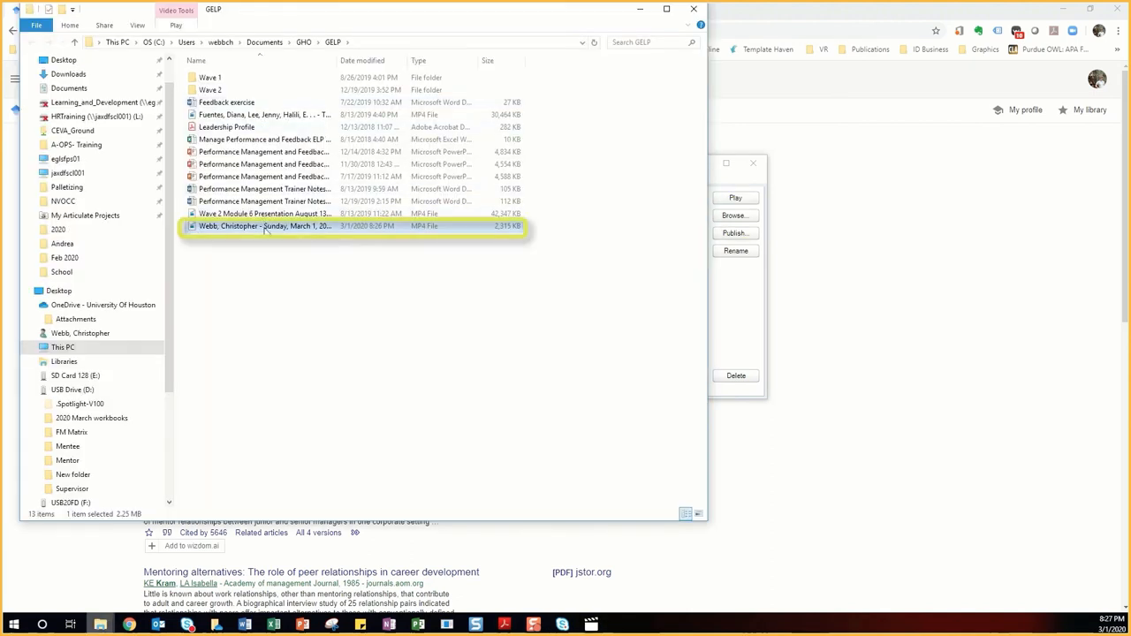
Bring up the context menu on the MP4 recording to copy it
{"action": "right_click", "coordinate": [263, 226]}
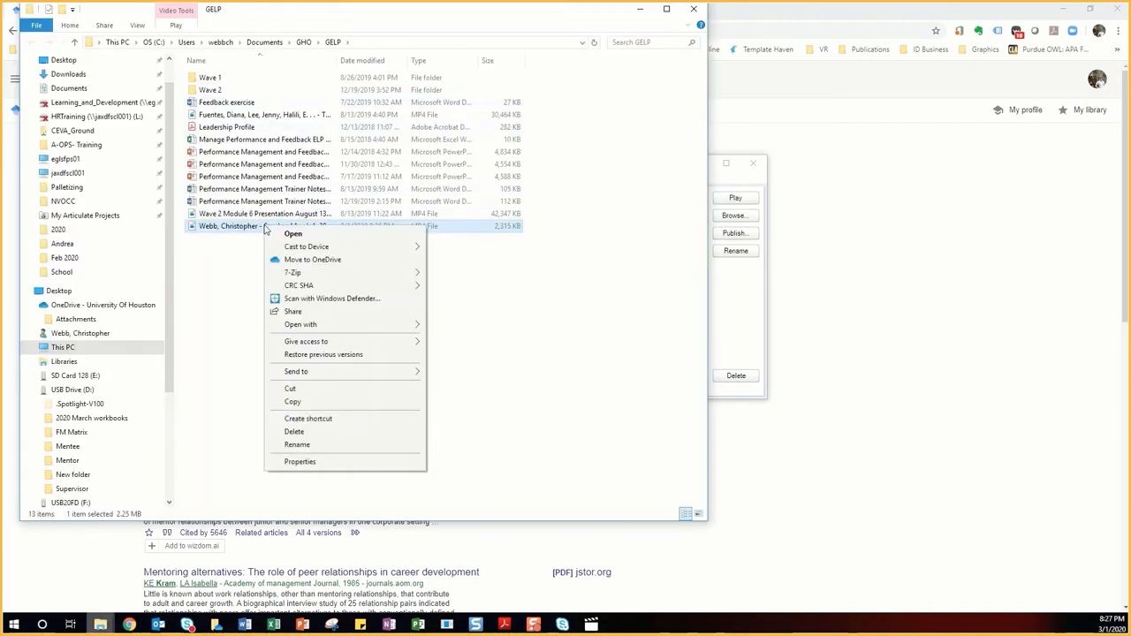
{"action": "mouse_move", "coordinate": [297, 371]}
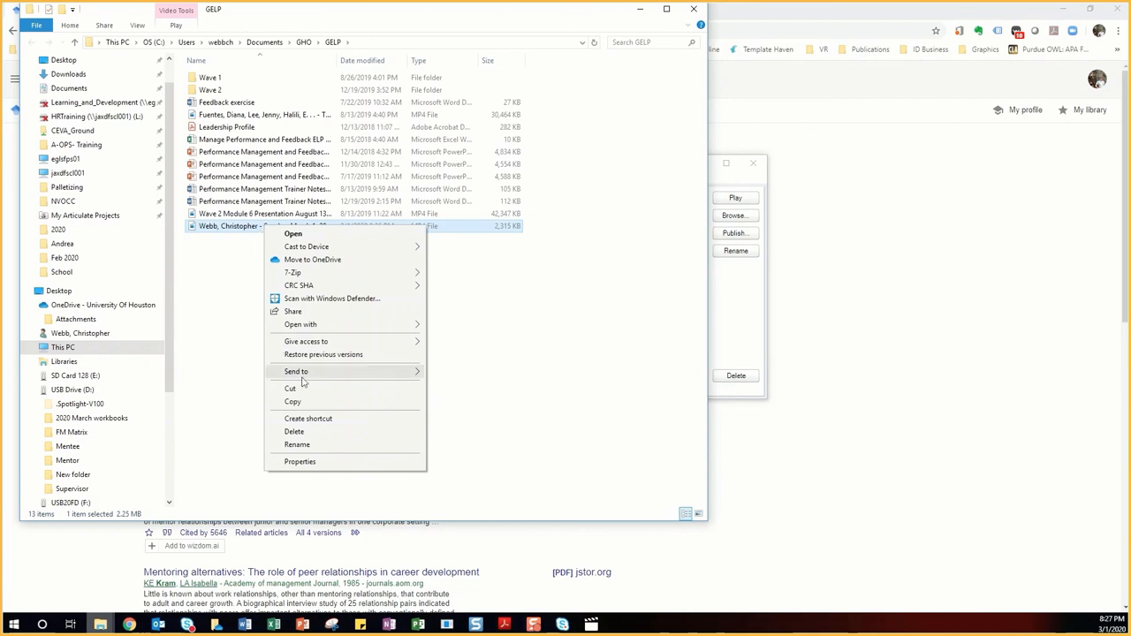
{"action": "mouse_move", "coordinate": [311, 403]}
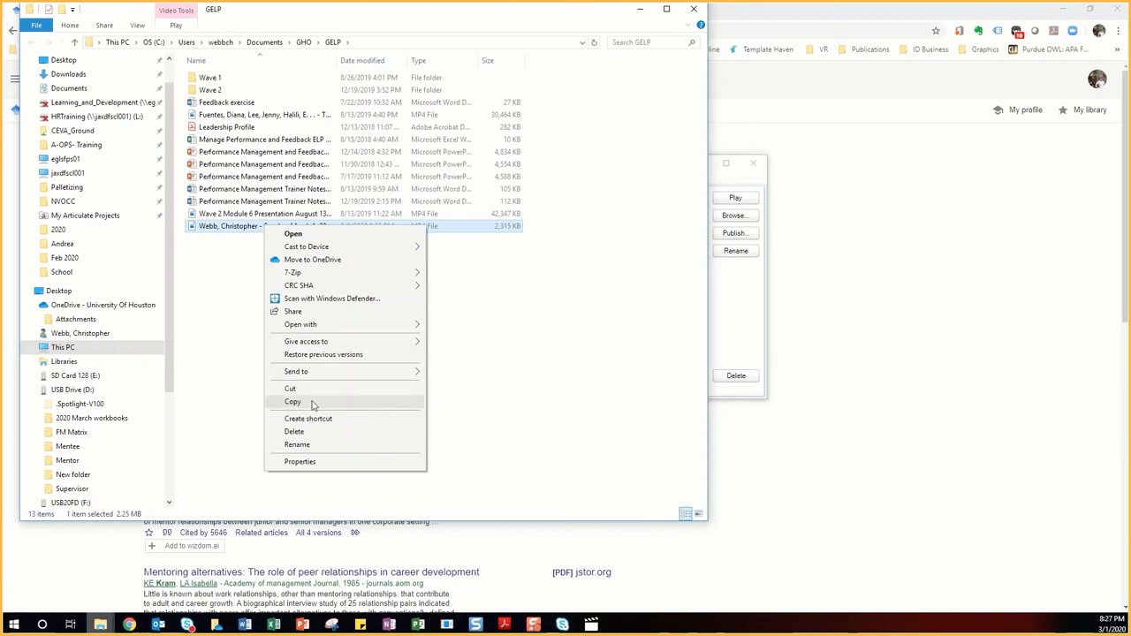